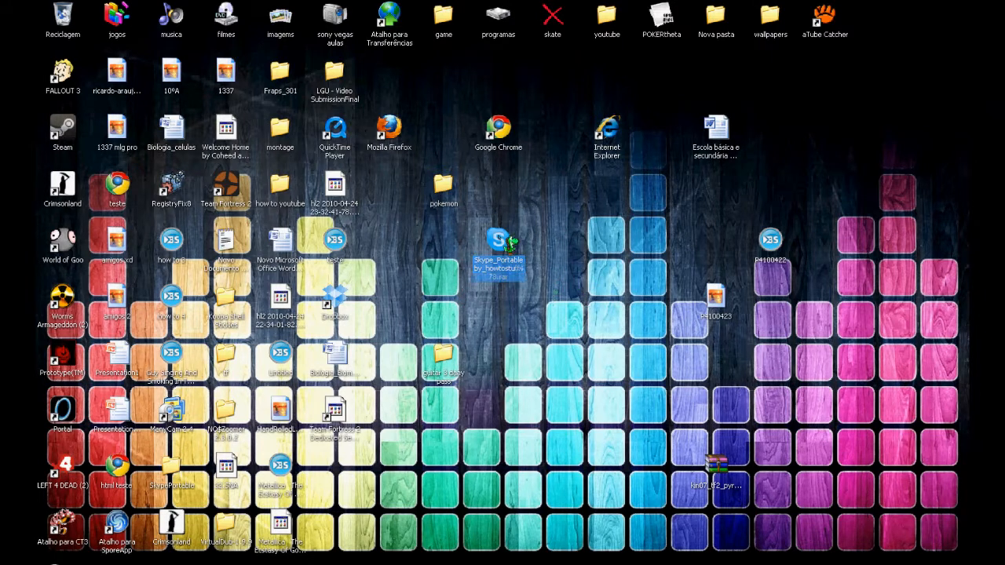
Run the Skype_Portable archive into the desktop SkypePortable folder and open that folder
double_click(497, 244)
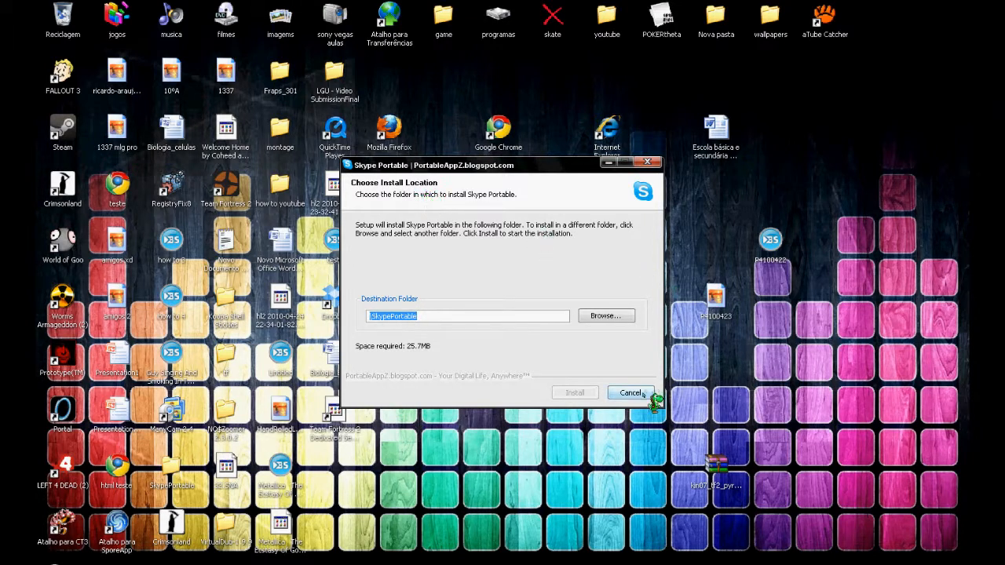
left_click(632, 392)
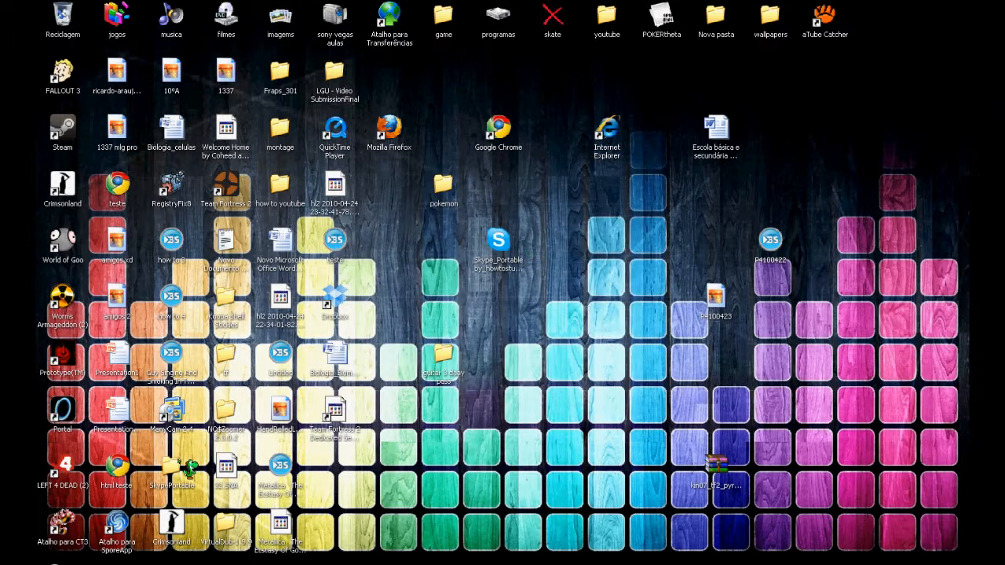
double_click(171, 467)
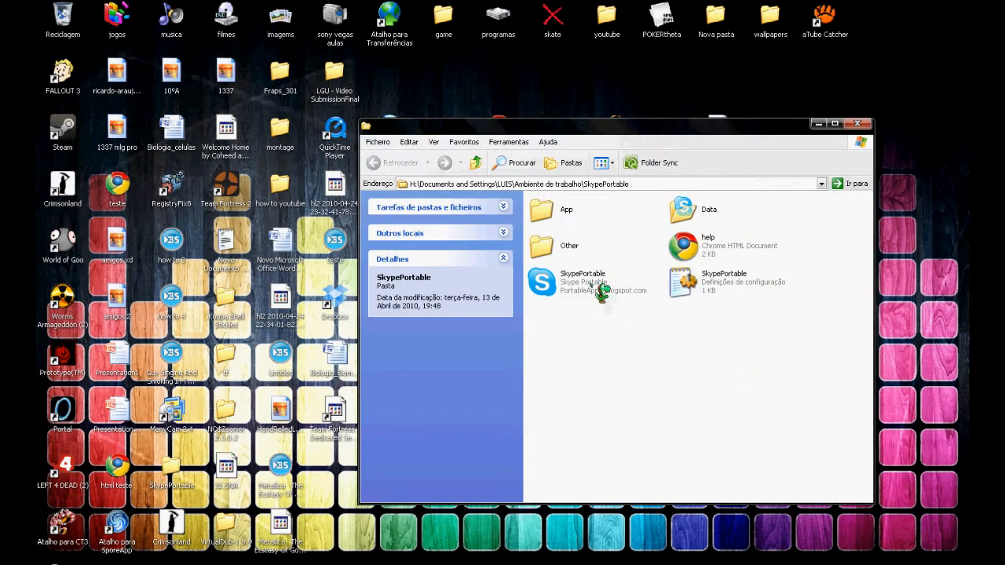
mouse_move(675, 306)
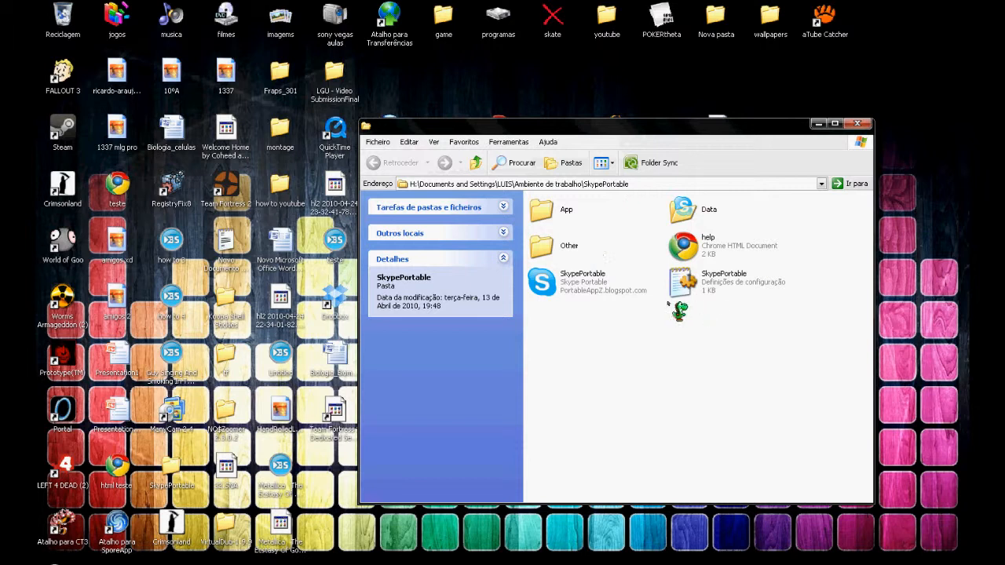
Launch SkypePortable from the folder and drag its signed-in window to the left
left_click(582, 283)
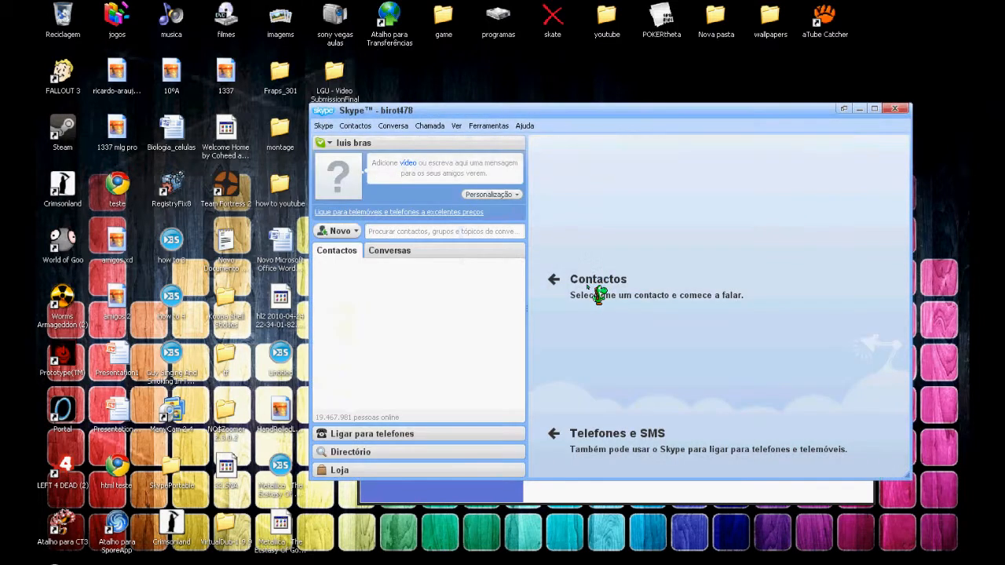
left_click_drag(376, 110, 290, 111)
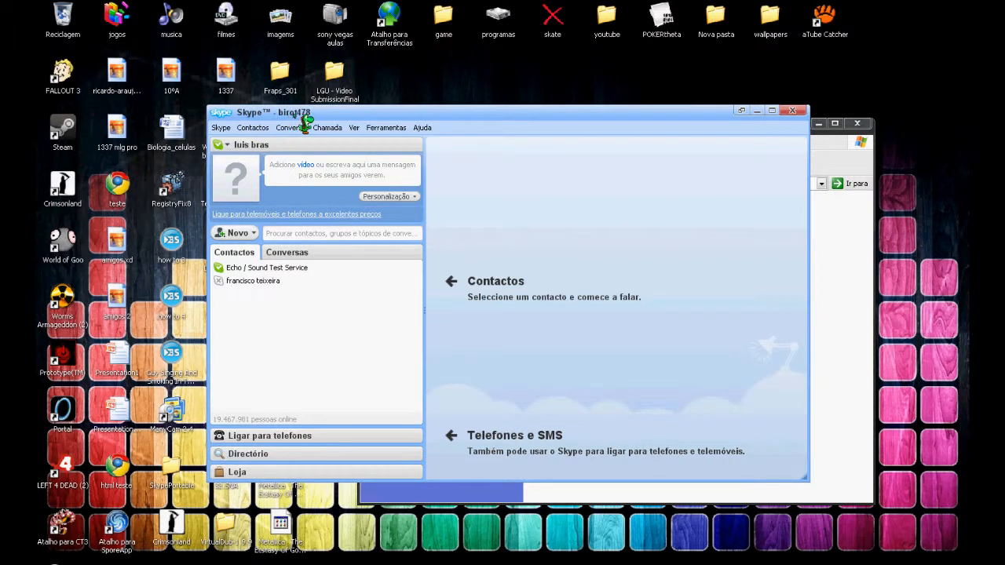
mouse_move(353, 283)
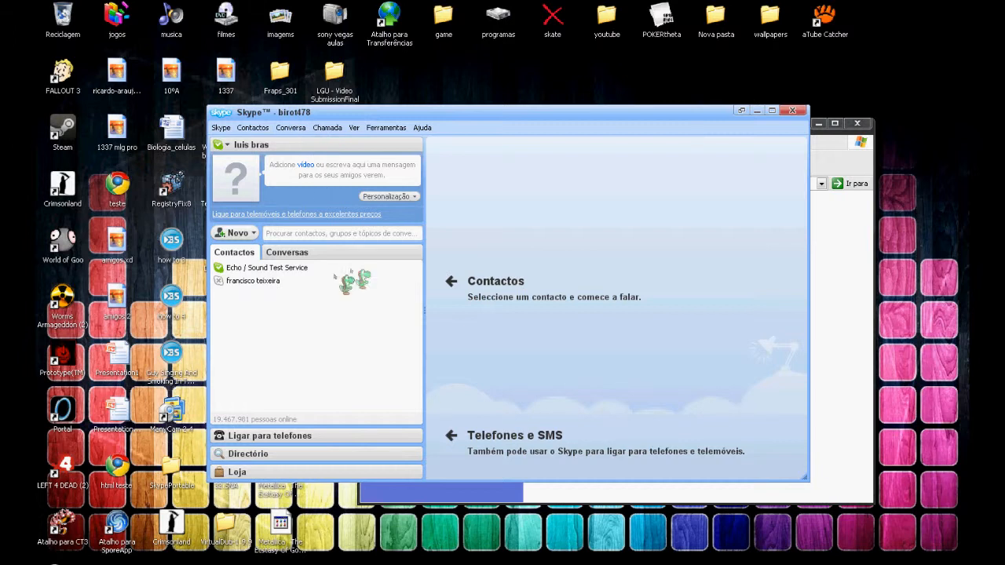